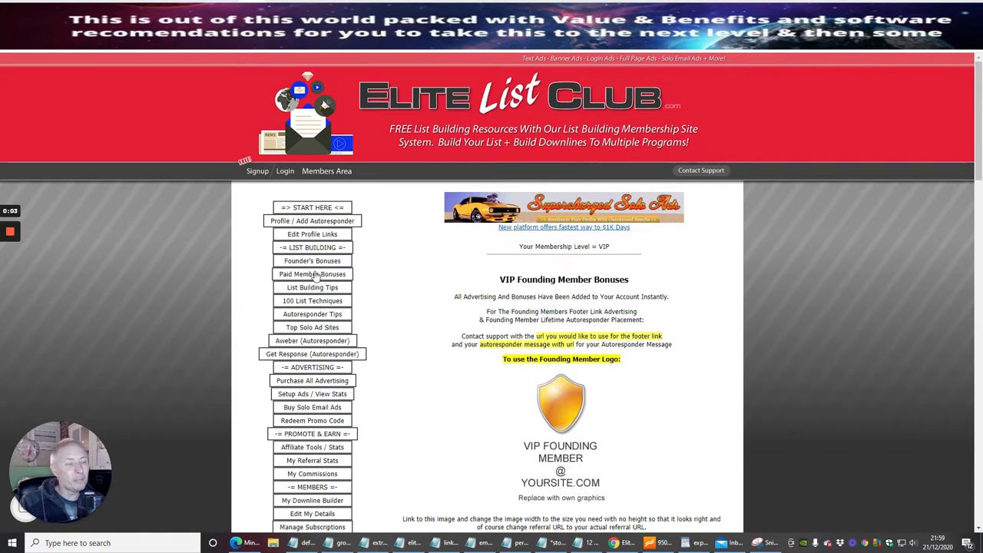
View the Paid Member Bonuses section, which shows only a Coming Soon notice
left_click(312, 274)
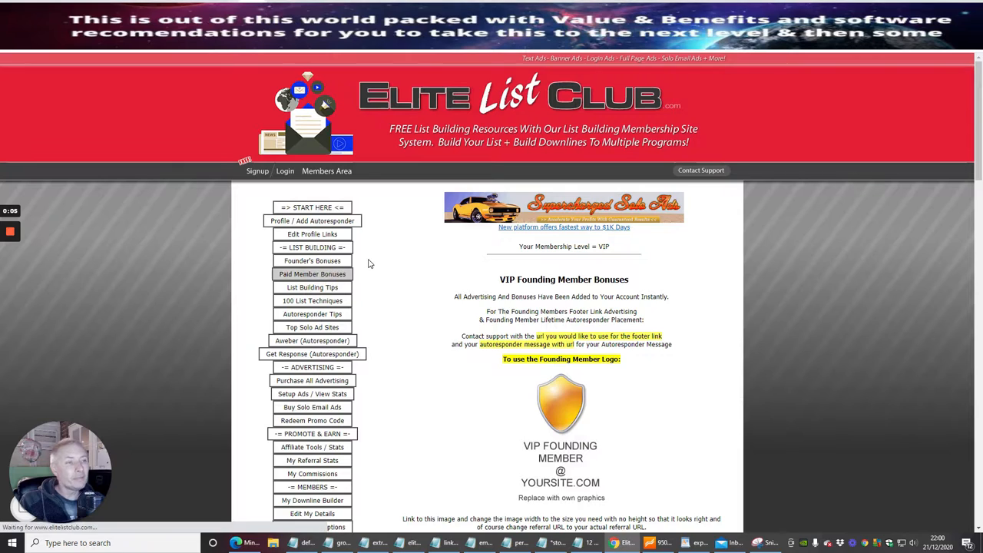
left_click(312, 273)
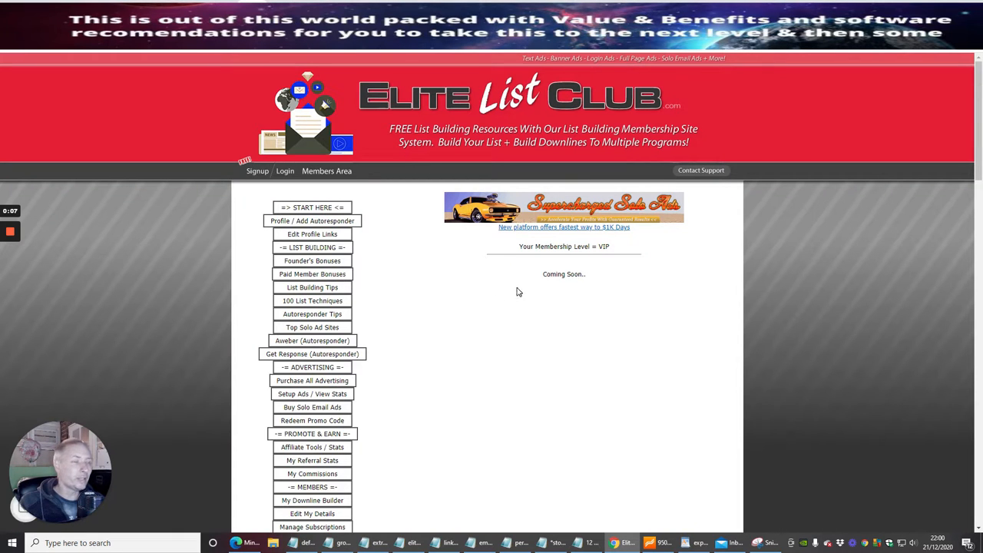
mouse_move(438, 294)
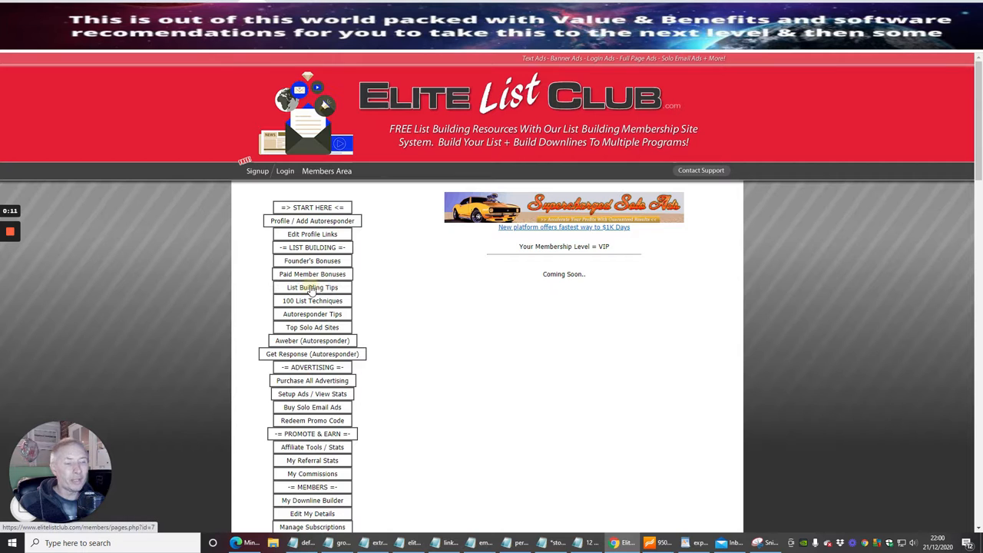
Read the List Building Tips article down to its section on getting subscribers to trust you
left_click(312, 287)
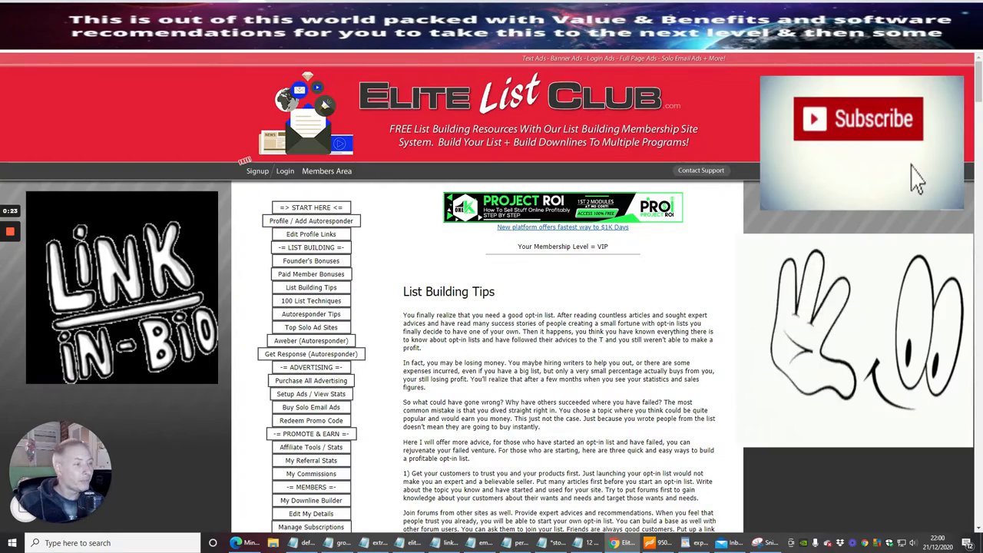
scroll("down", 3)
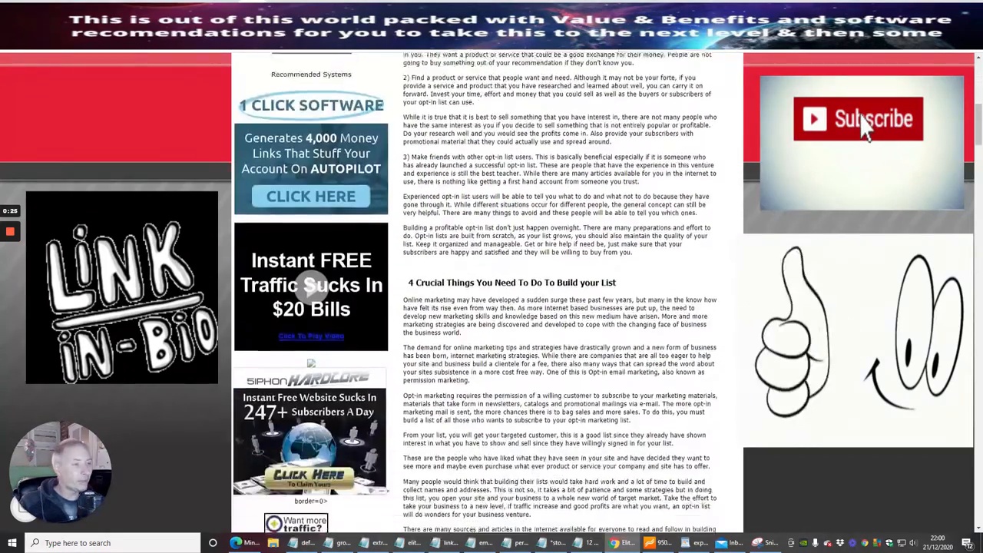
left_click(858, 116)
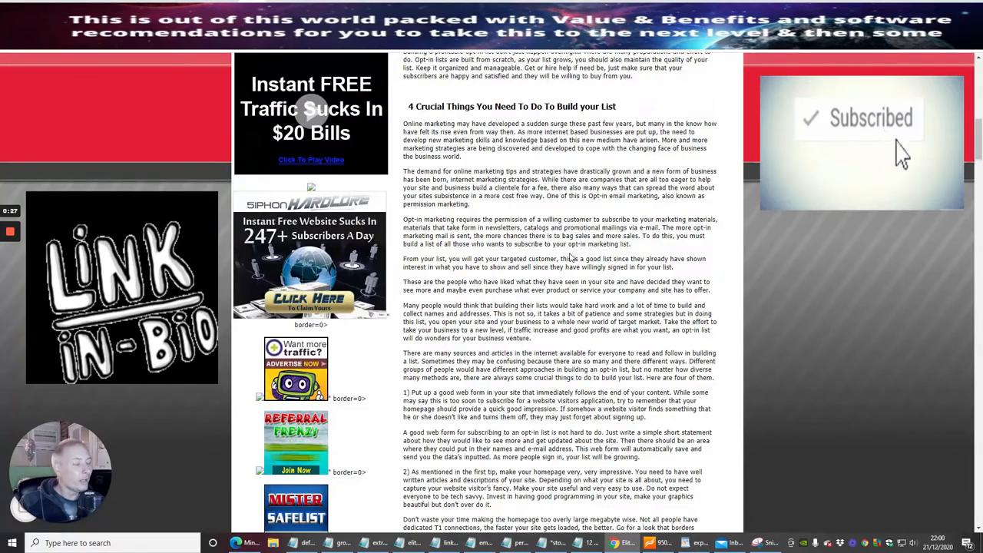
scroll("down", 3)
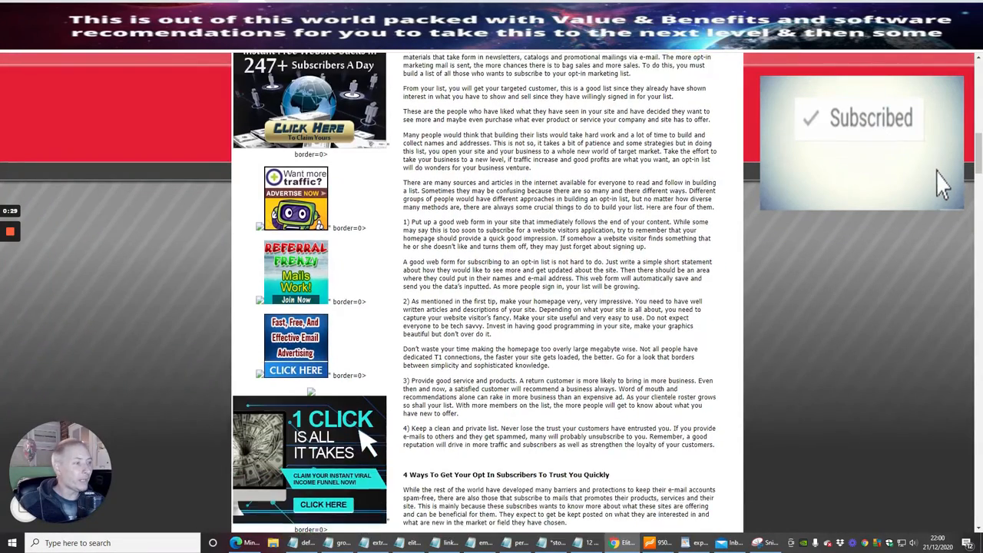
scroll("down", 3)
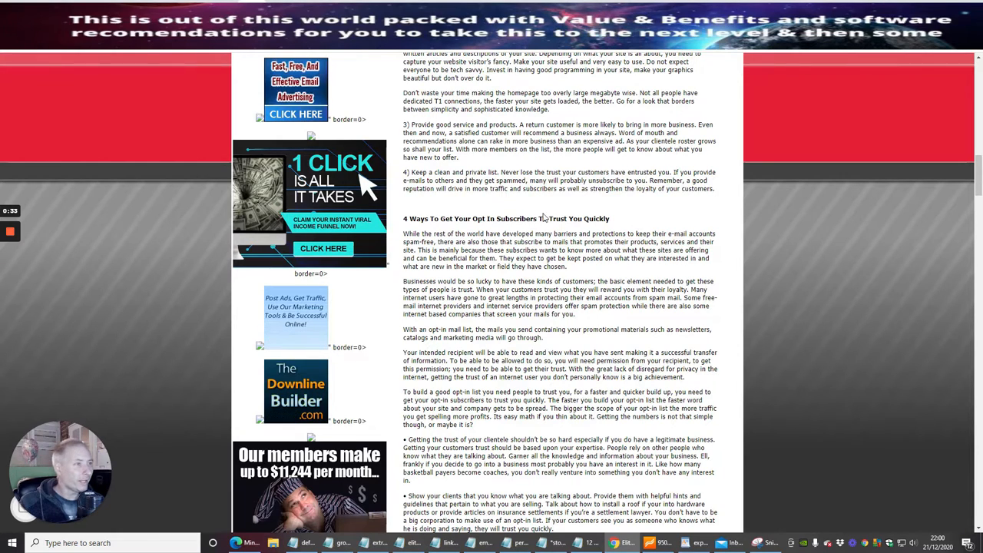
scroll("down", 3)
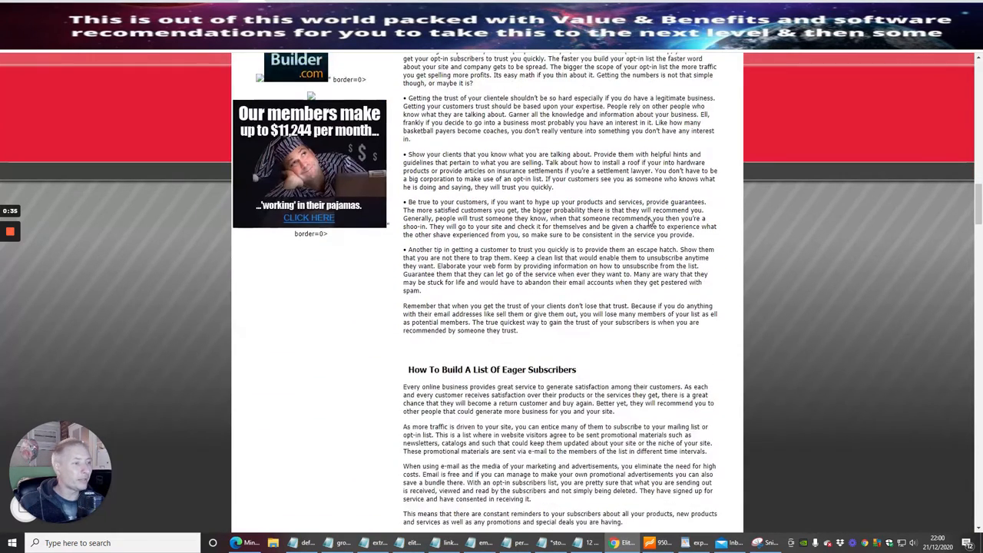
scroll("down", 3)
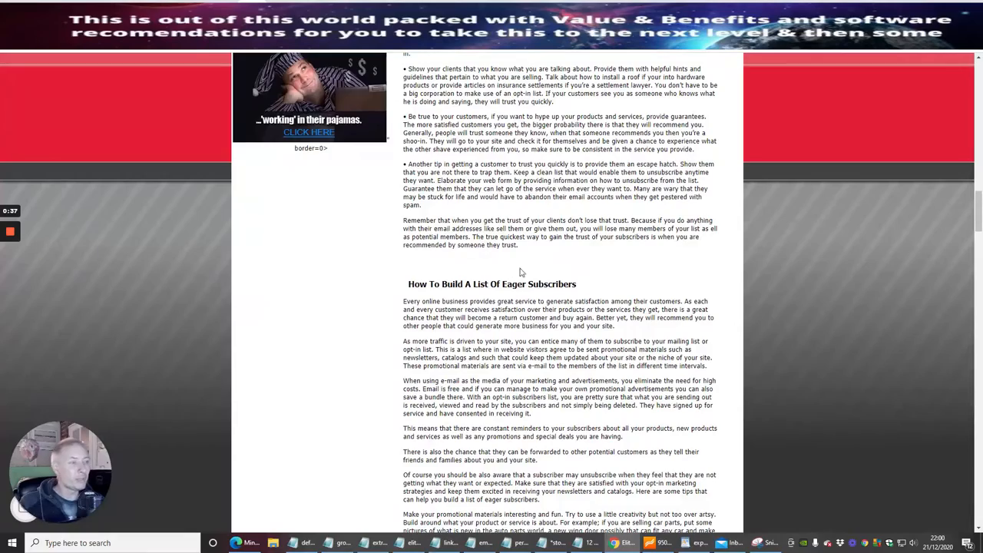
scroll("down", 3)
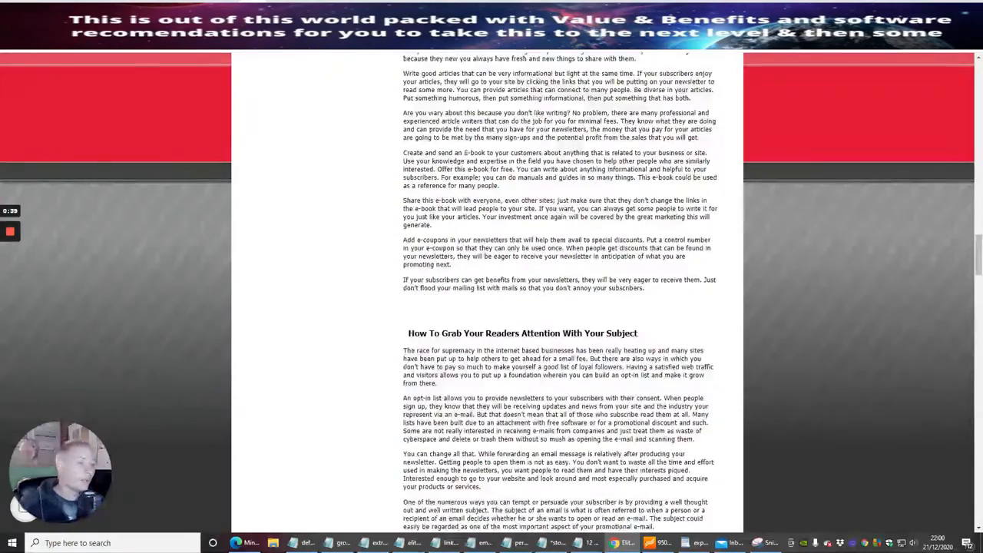
scroll("down", 3)
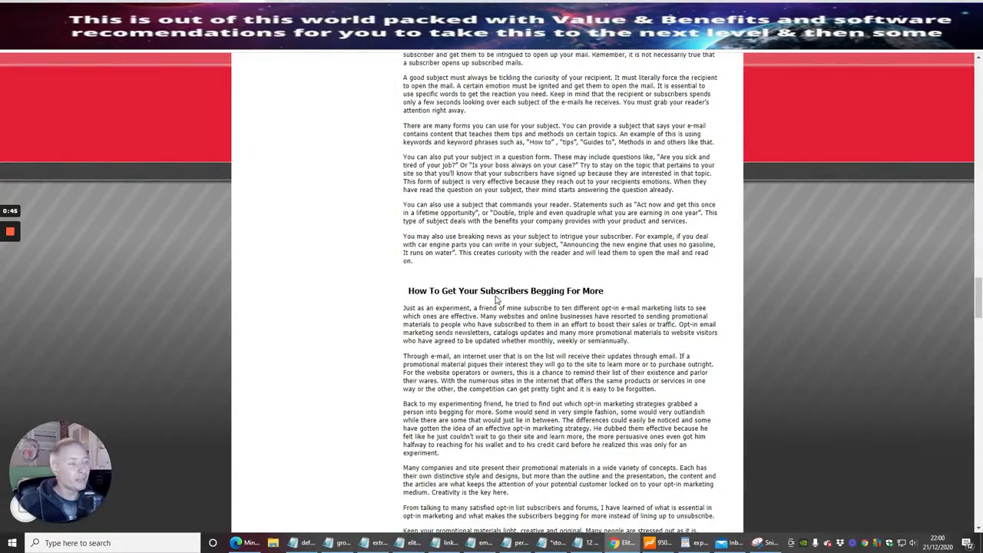
scroll("down", 3)
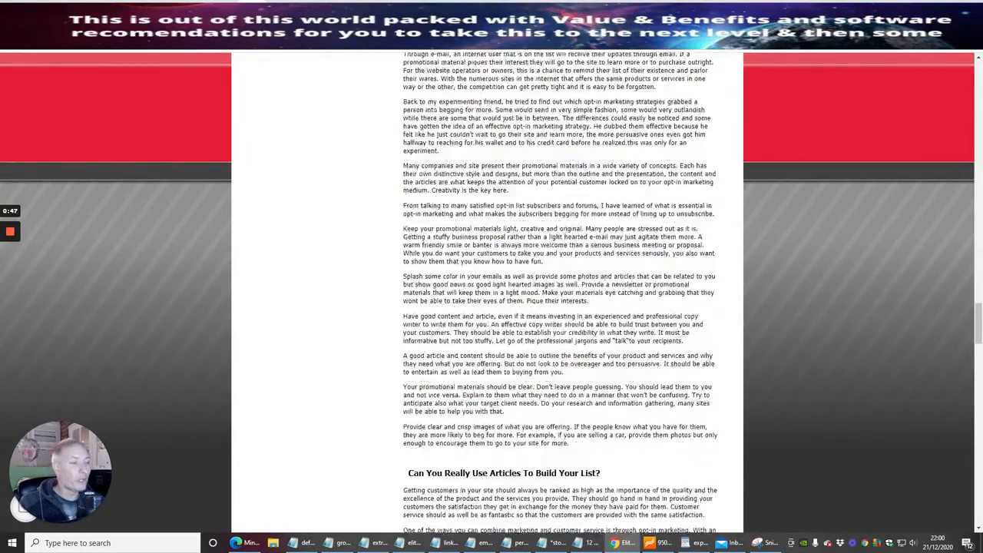
scroll("down", 3)
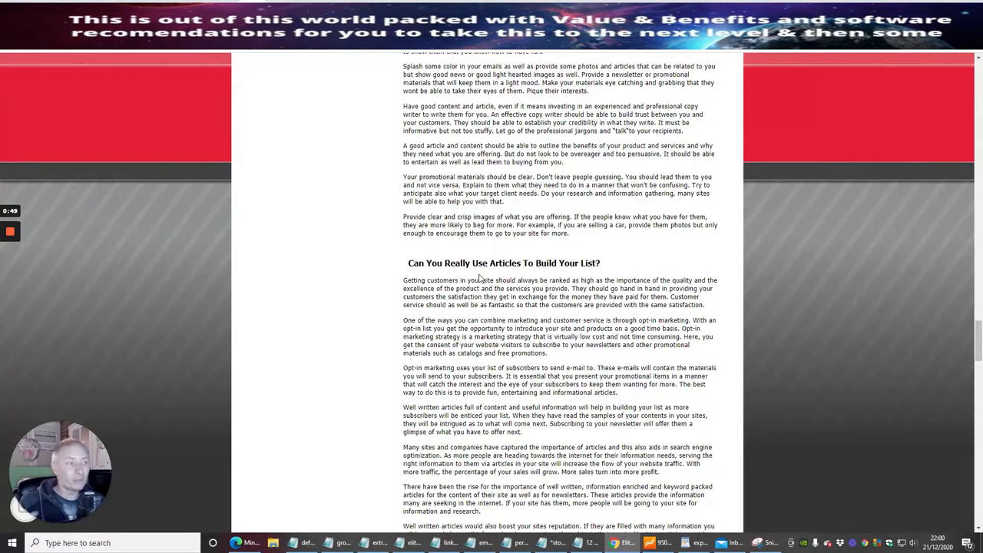
mouse_move(636, 274)
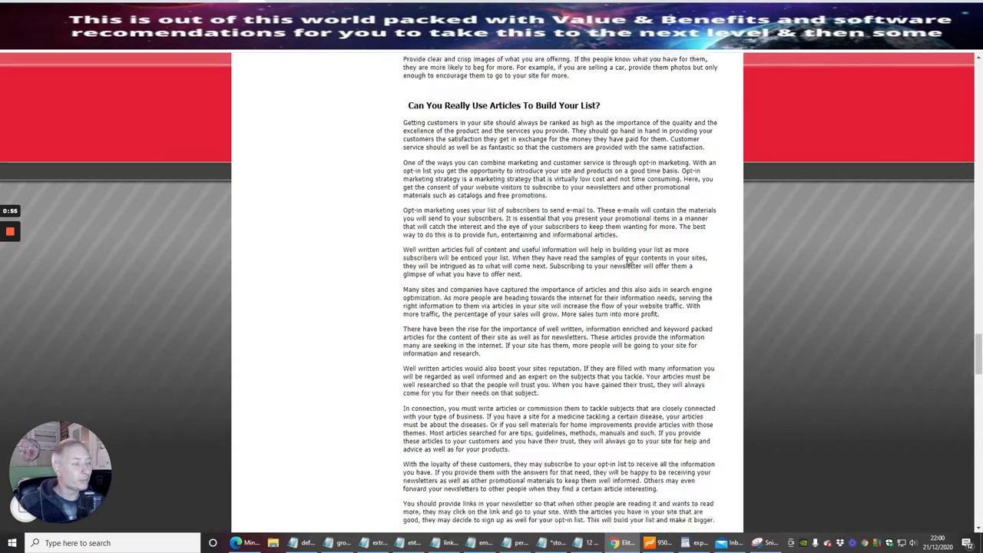
scroll("down", 3)
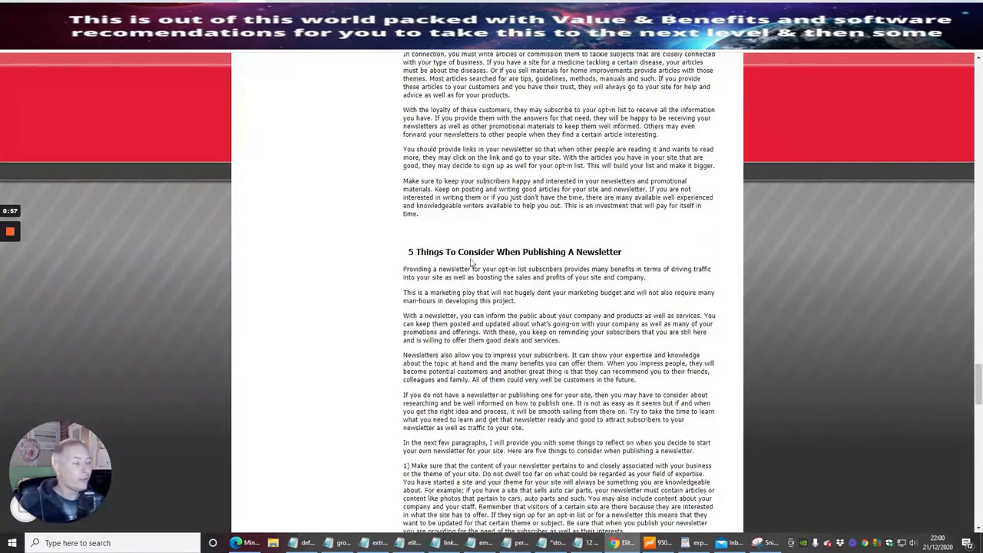
scroll("down", 3)
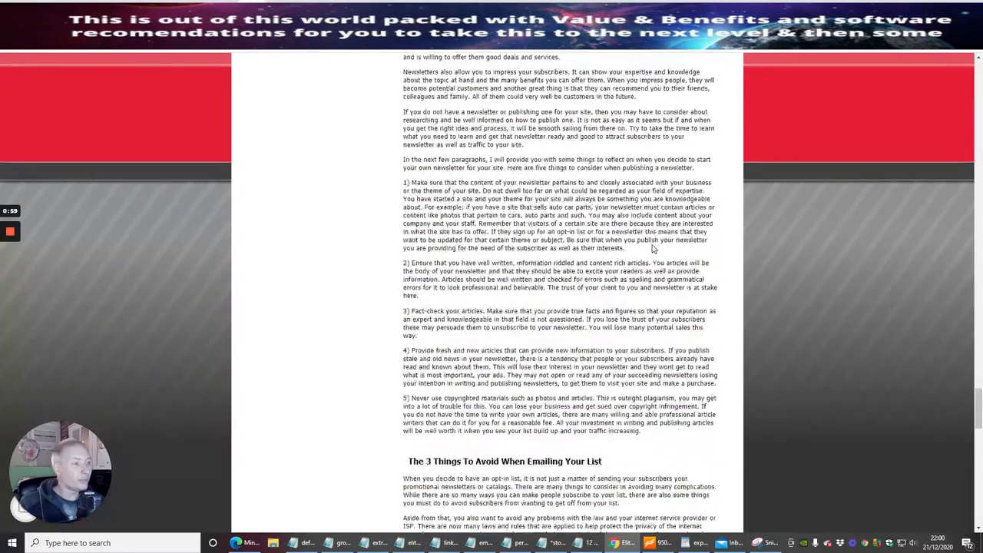
scroll("down", 3)
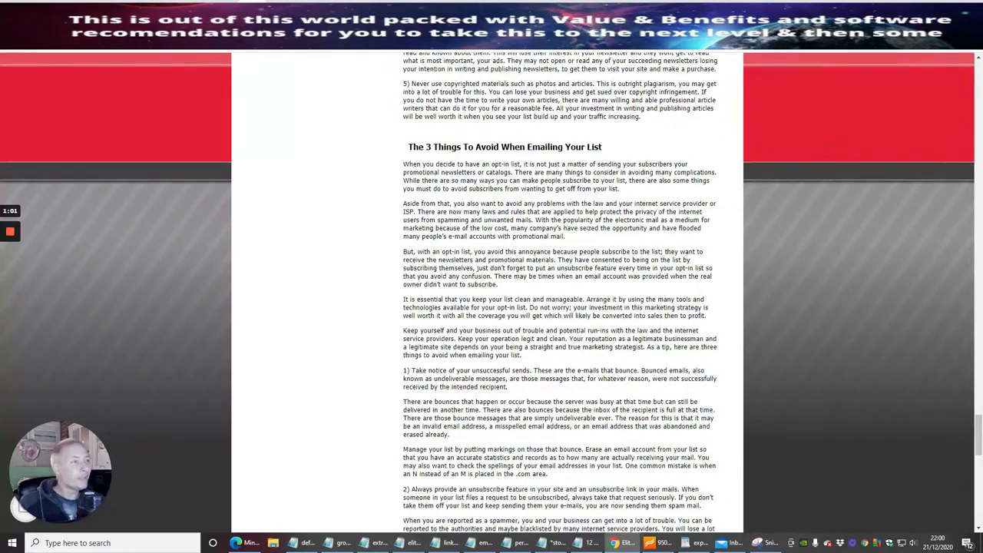
scroll("down", 3)
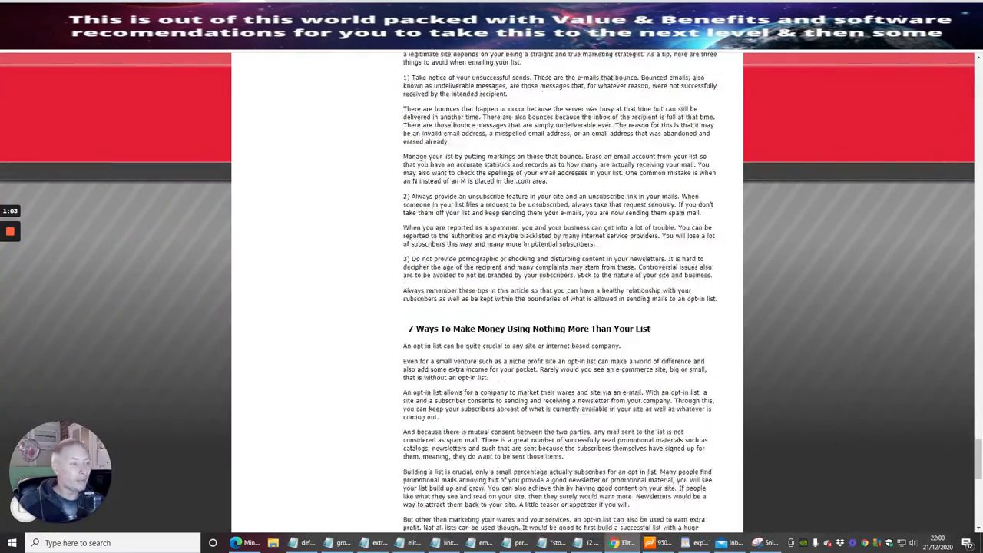
scroll("down", 3)
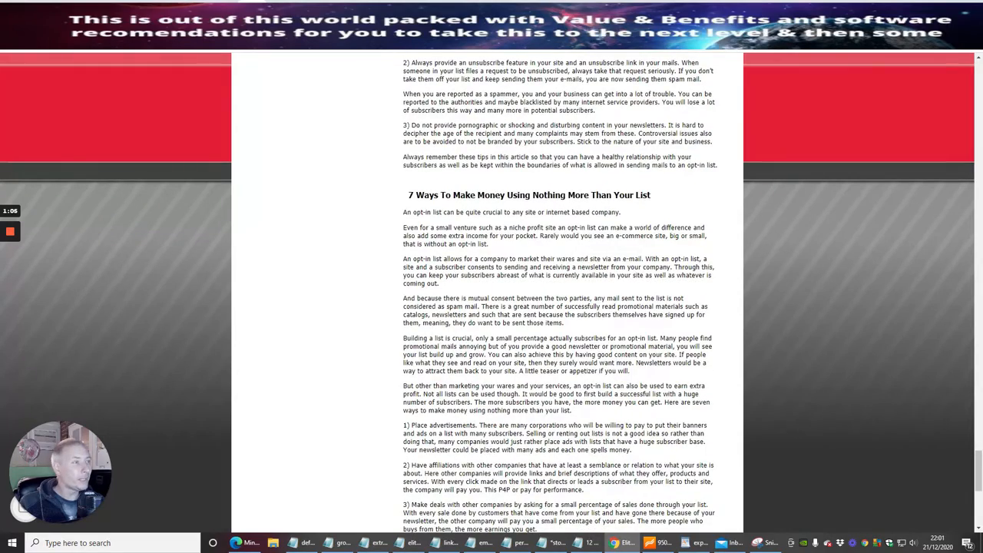
scroll("down", 3)
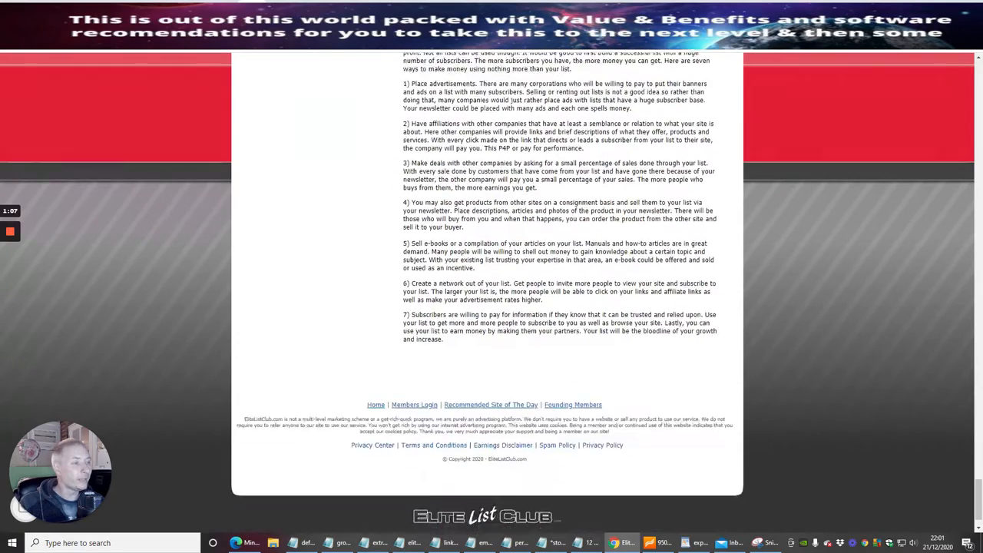
scroll("down", 3)
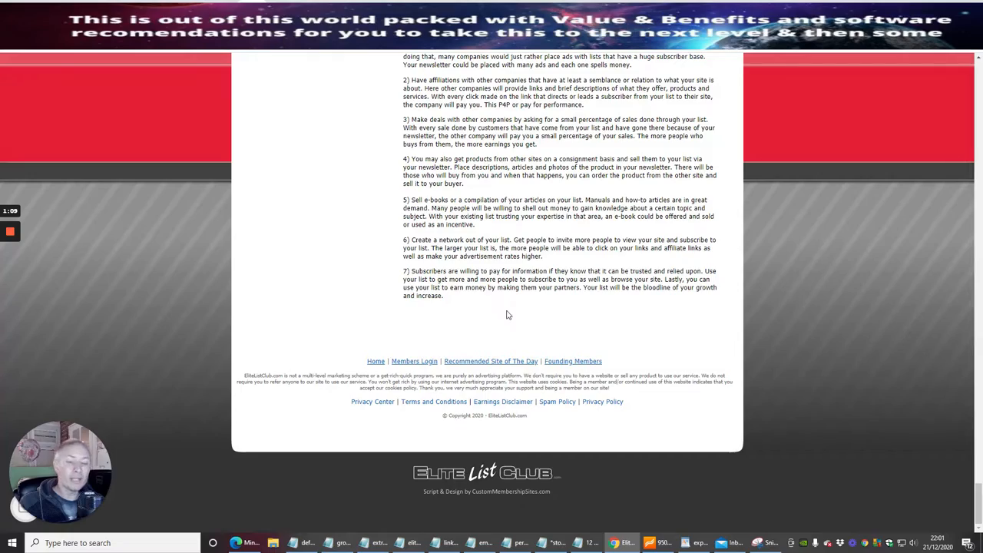
scroll("down", 3)
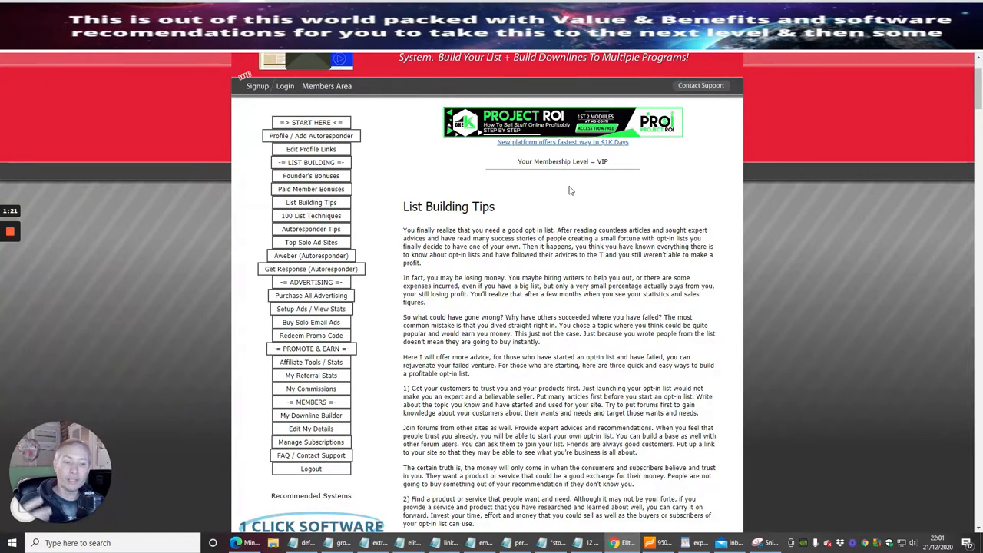
mouse_move(575, 209)
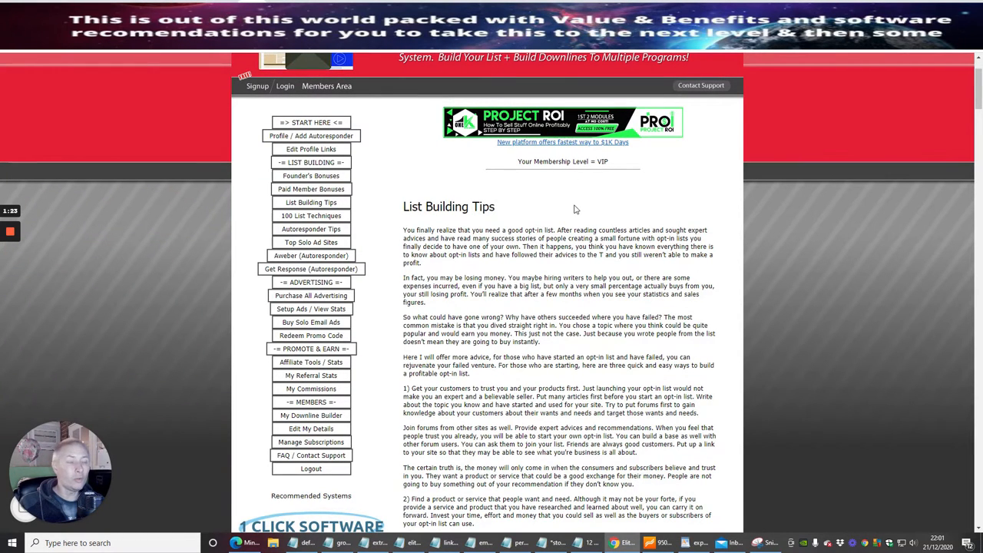